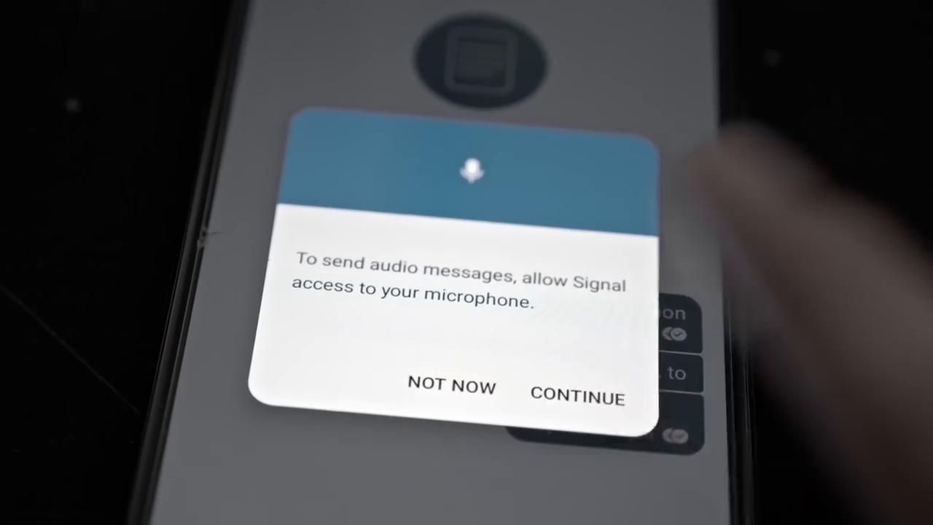
Step: Answer Signal's microphone prompt and show Windows Settings home with the Privacy category
{"action": "left_click", "coordinate": [578, 397]}
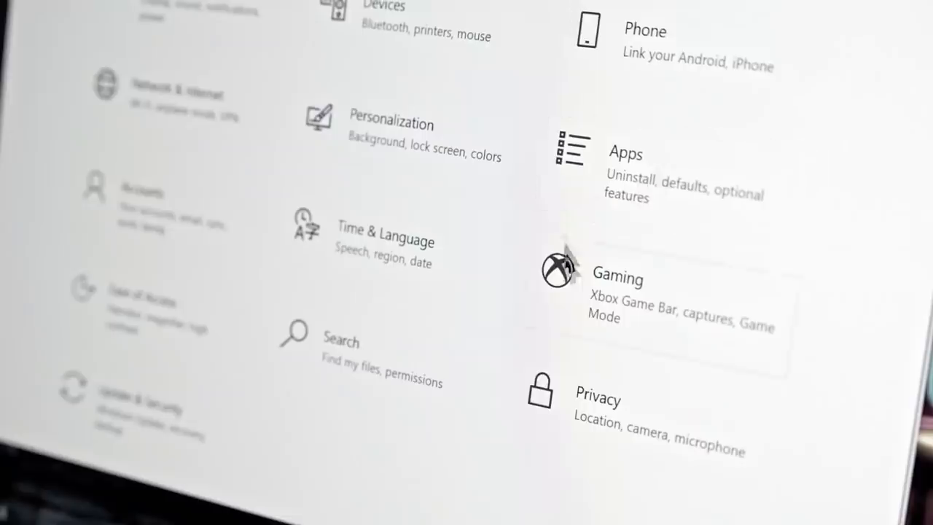
{"action": "left_click", "coordinate": [597, 397]}
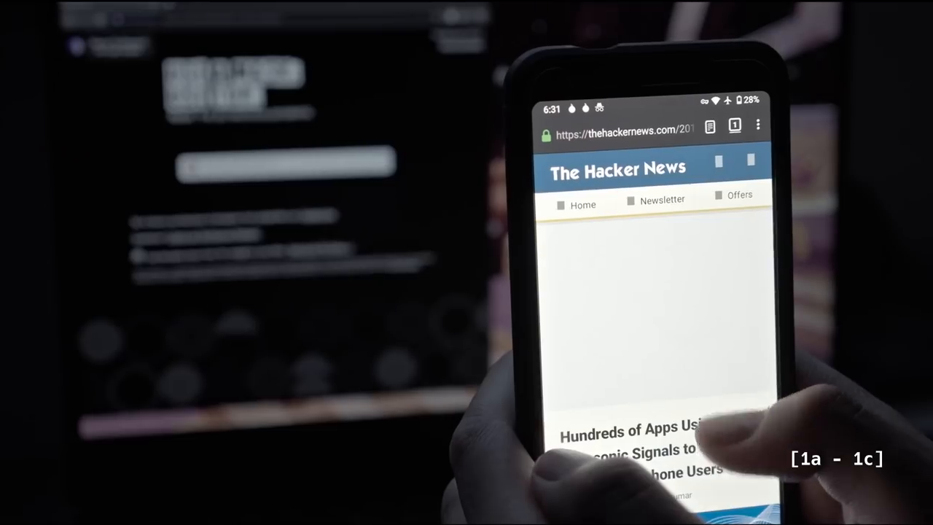
Step: Scroll the Hacker News article, then reach Briar's location permission, allowed only while using
{"action": "scroll", "scroll_direction": "down", "scroll_amount": 3}
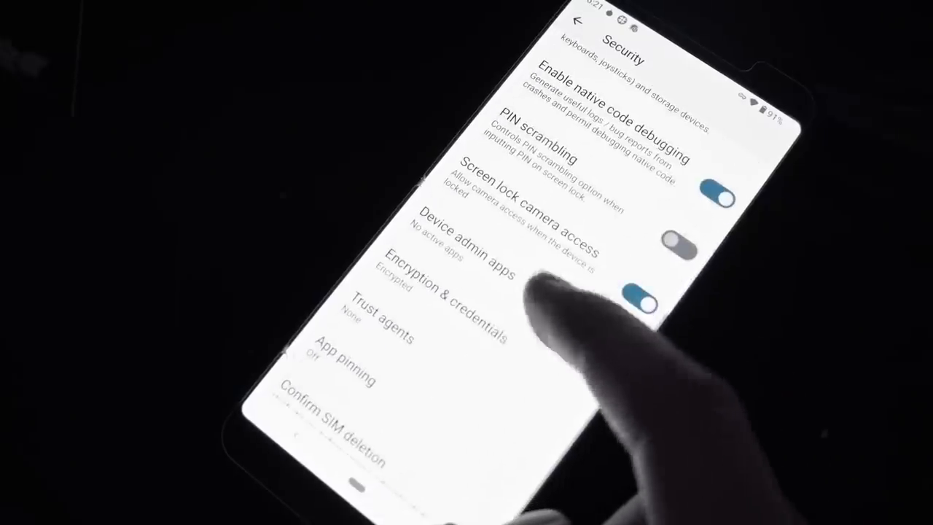
{"action": "left_click", "coordinate": [437, 292]}
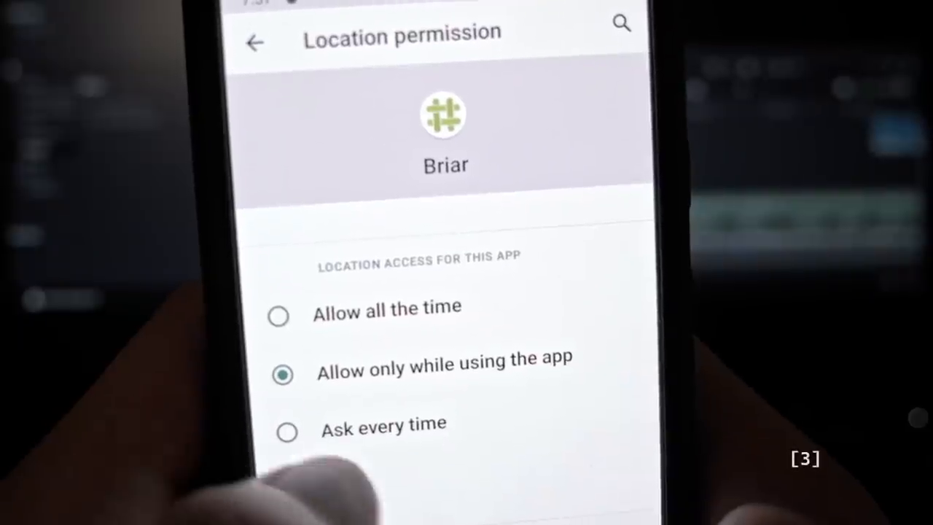
Step: Set Briar's location to 'Ask every time', answer Signal's record-audio dialog, and open Privacy
{"action": "left_click", "coordinate": [286, 430]}
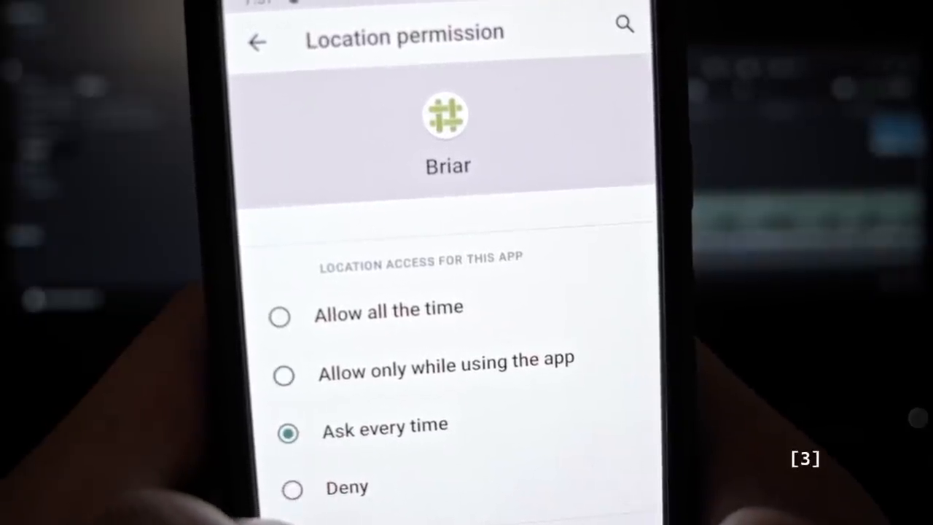
{"action": "left_click", "coordinate": [292, 488]}
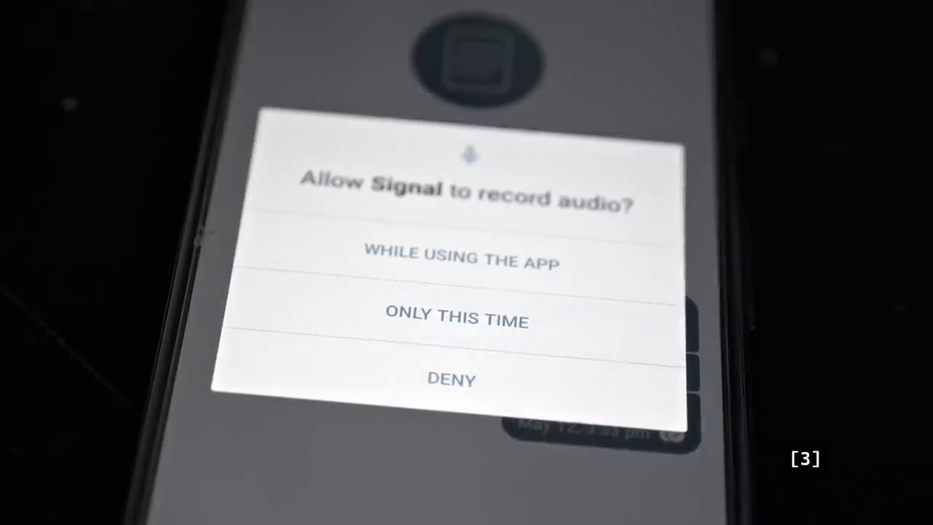
{"action": "left_click", "coordinate": [460, 262]}
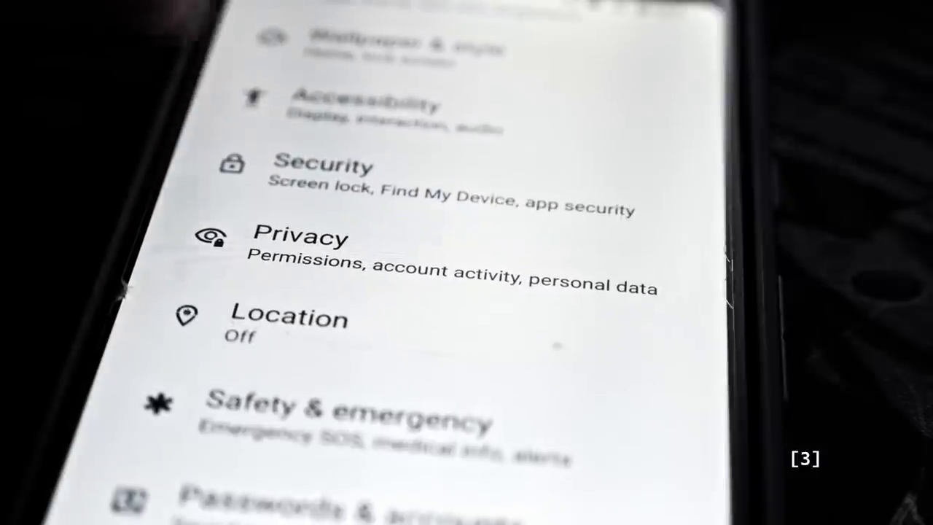
{"action": "left_click", "coordinate": [300, 237]}
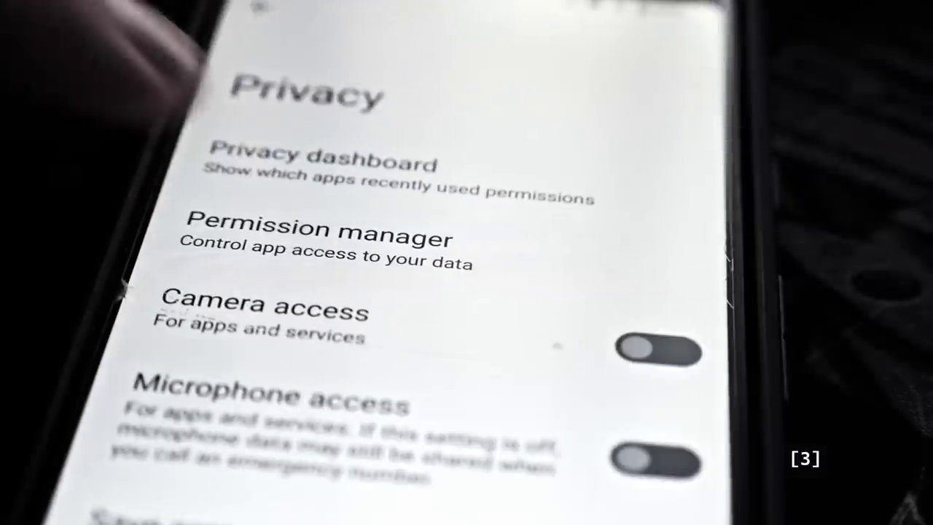
{"action": "left_click", "coordinate": [317, 237]}
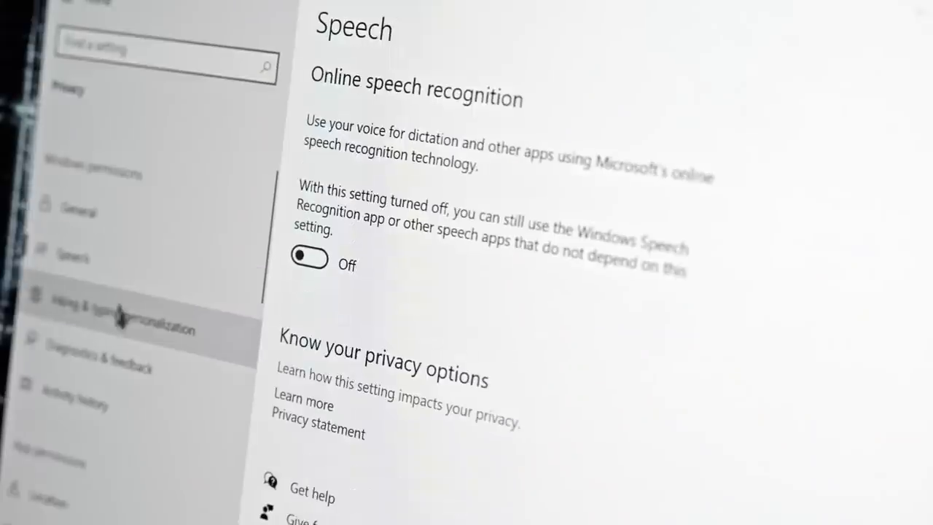
Step: Visit the inking and typing personalization page, then Diagnostics & feedback, in Windows Privacy
{"action": "left_click", "coordinate": [102, 317]}
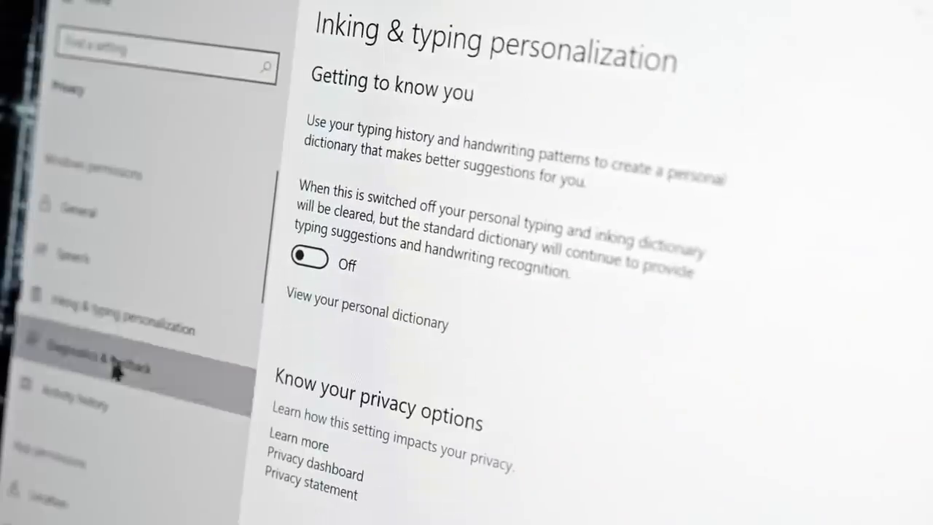
{"action": "left_click", "coordinate": [72, 405]}
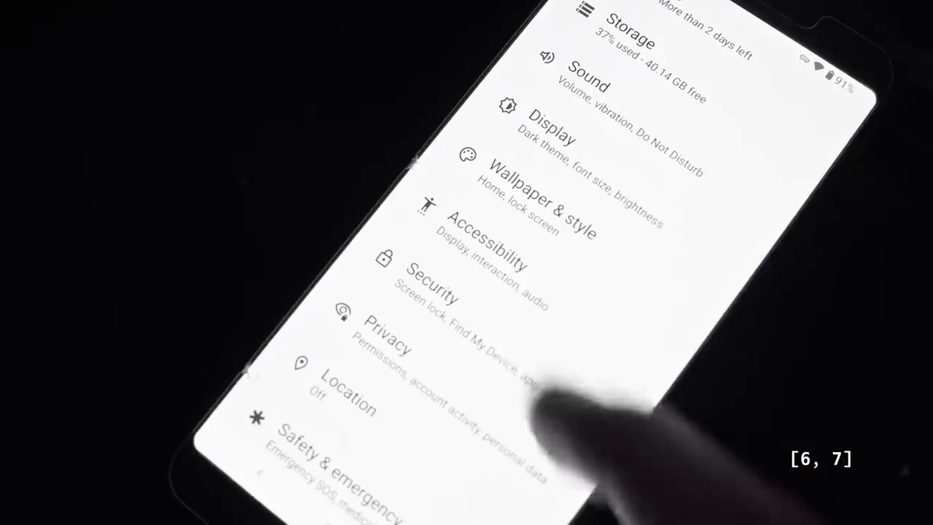
Step: Leave Android Privacy settings and bring up the power menu with Lockdown
{"action": "left_click", "coordinate": [433, 281]}
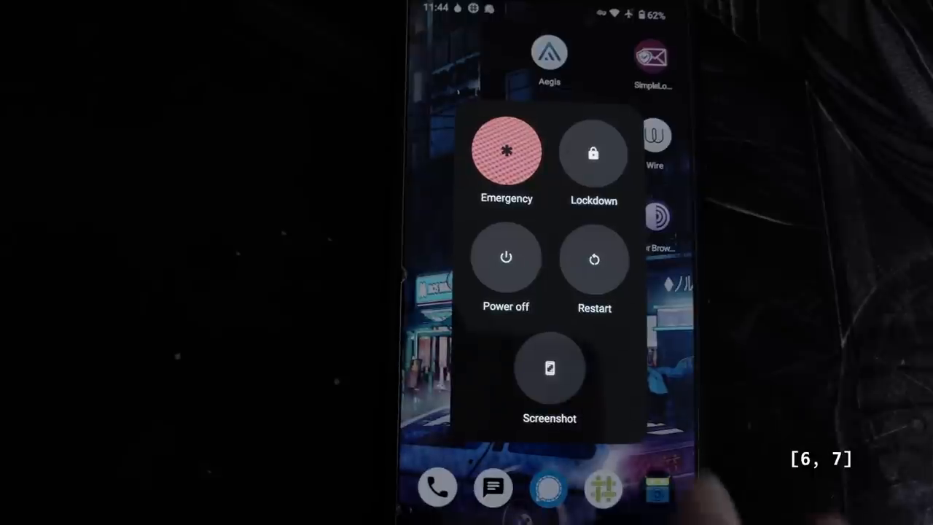
{"action": "left_click", "coordinate": [506, 258]}
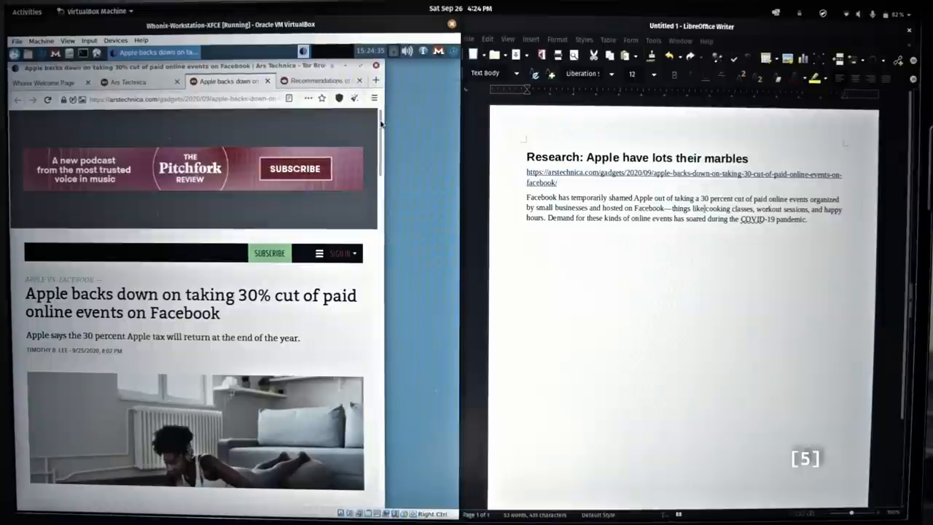
{"action": "scroll", "scroll_direction": "down", "scroll_amount": 3}
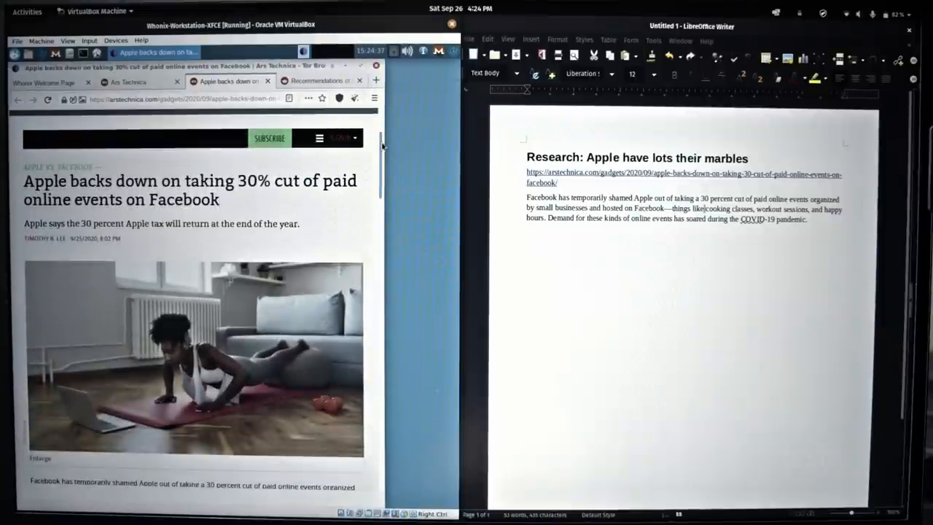
{"action": "scroll", "scroll_direction": "down", "scroll_amount": 3}
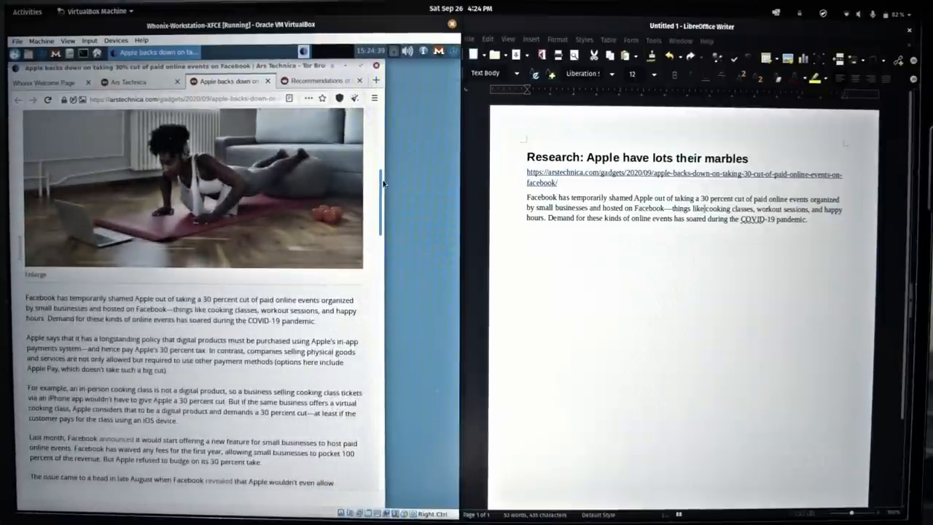
{"action": "scroll", "scroll_direction": "down", "scroll_amount": 3}
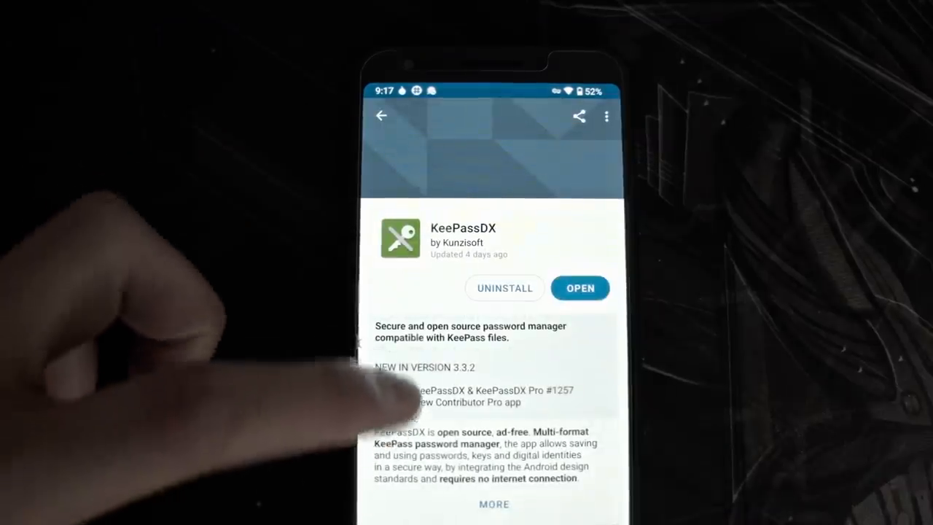
Step: Launch KeePassDX, create an empty database with a master key, and accept desktop encryption settings
{"action": "left_click", "coordinate": [581, 288]}
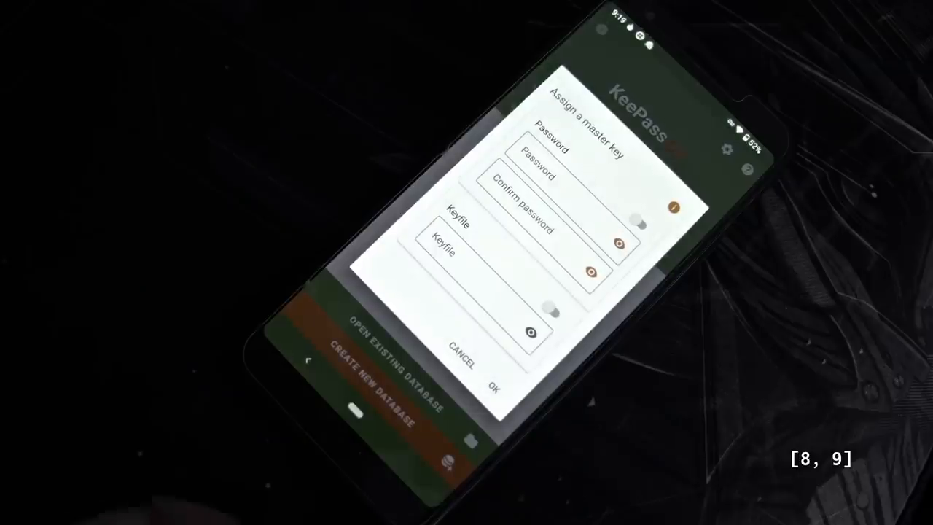
{"action": "left_click", "coordinate": [543, 150]}
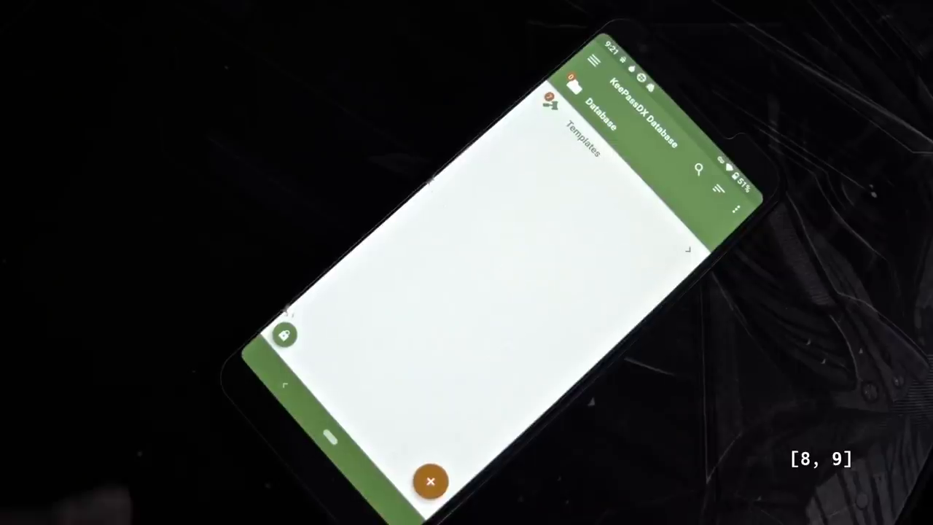
{"action": "left_click", "coordinate": [431, 482]}
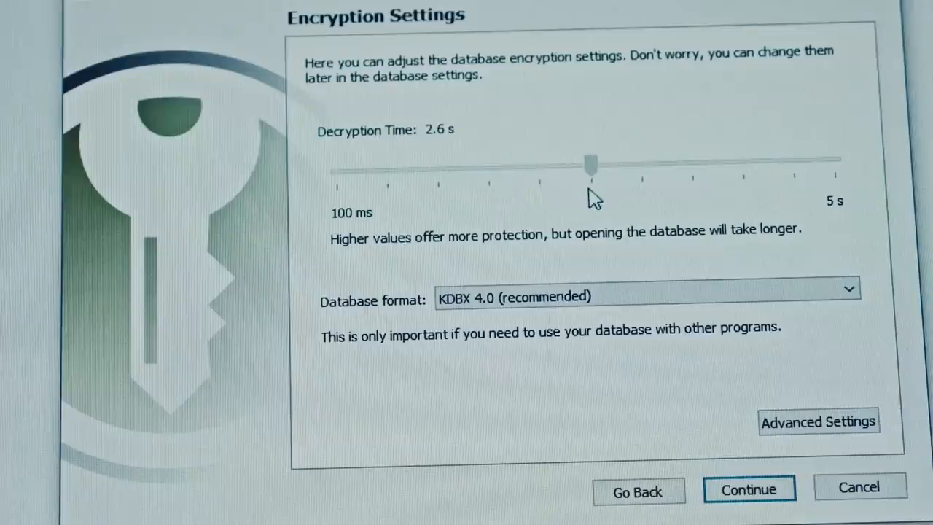
{"action": "left_click", "coordinate": [749, 490]}
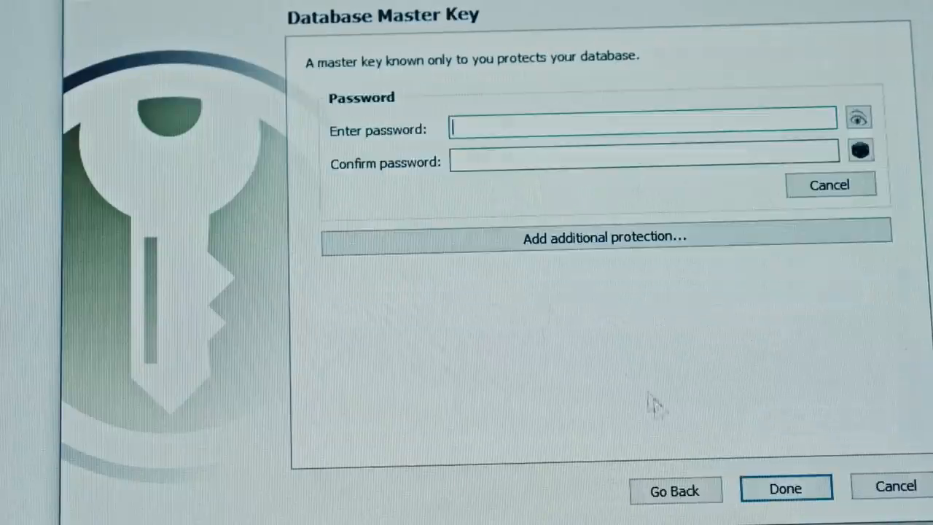